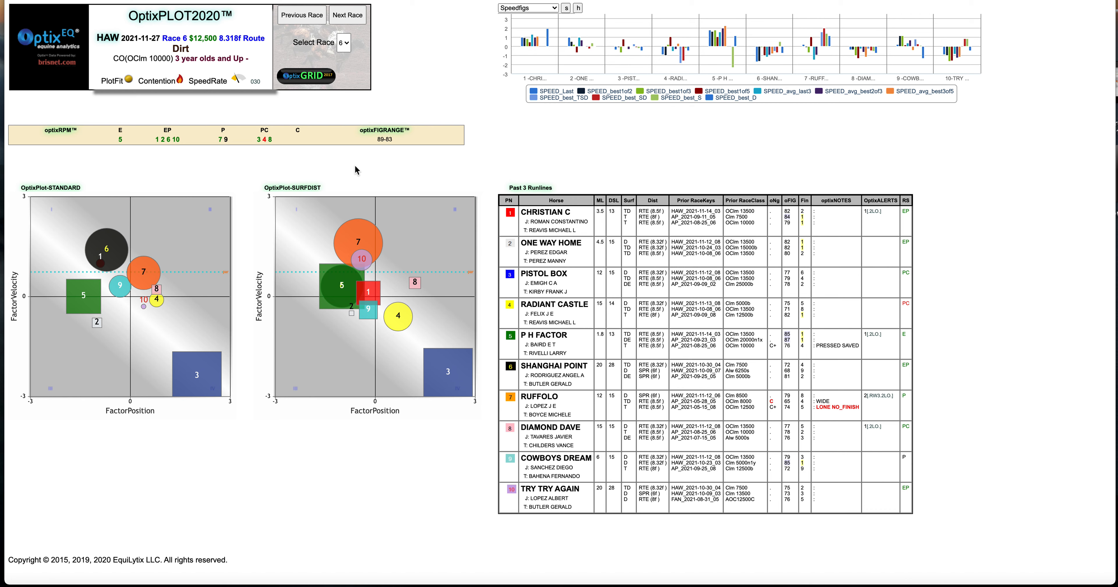
pyautogui.moveTo(314, 292)
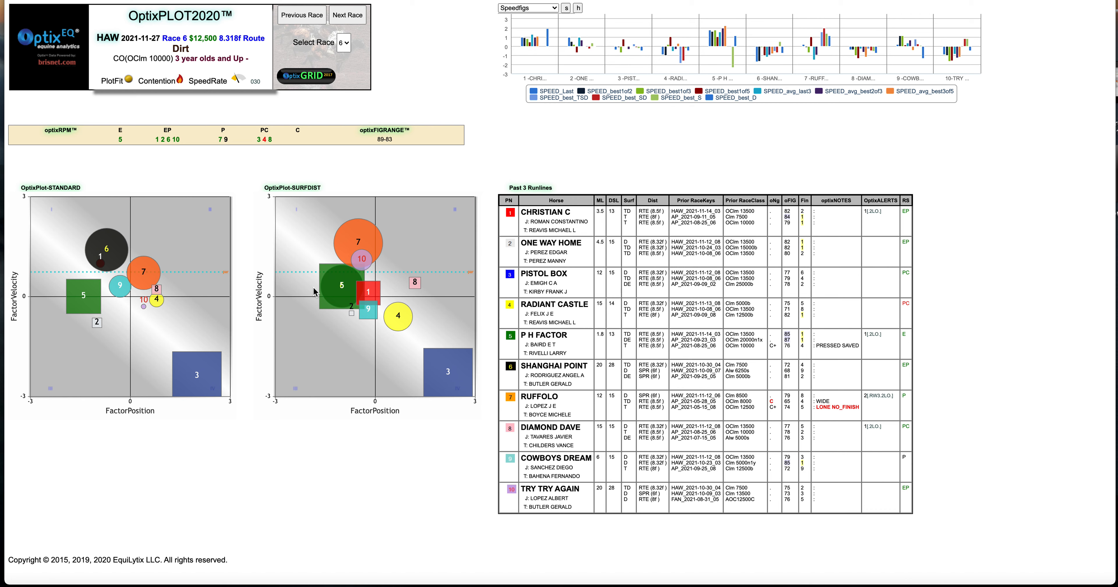
pyautogui.moveTo(317, 293)
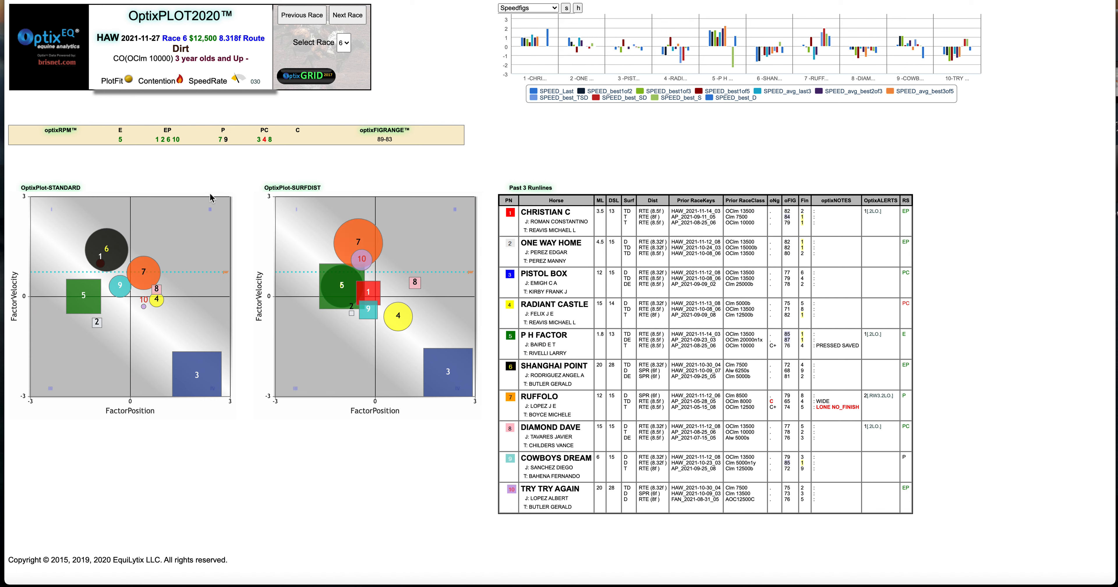
pyautogui.moveTo(122, 139)
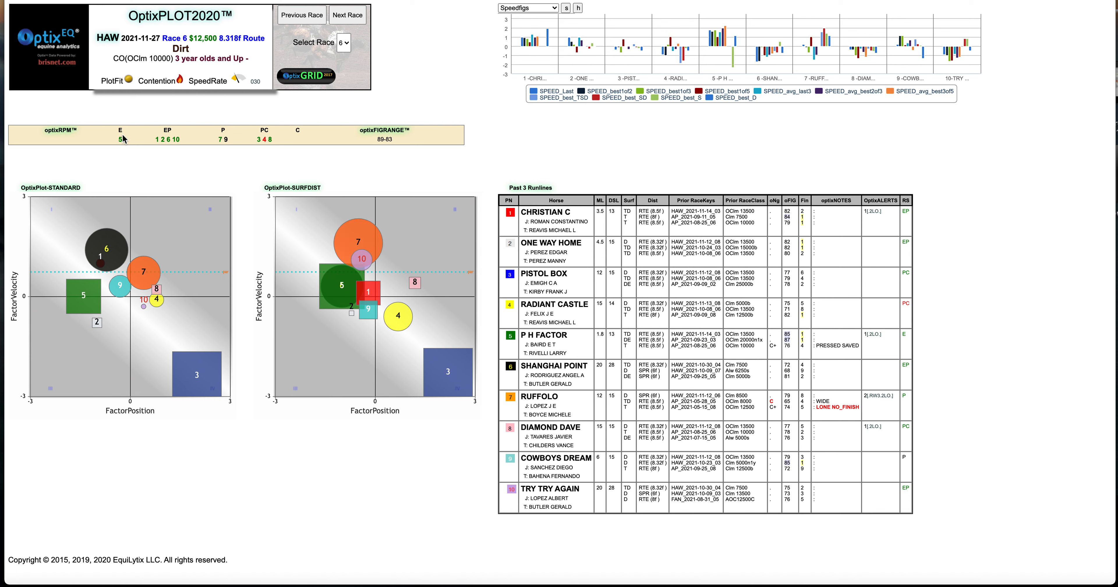
pyautogui.moveTo(125, 143)
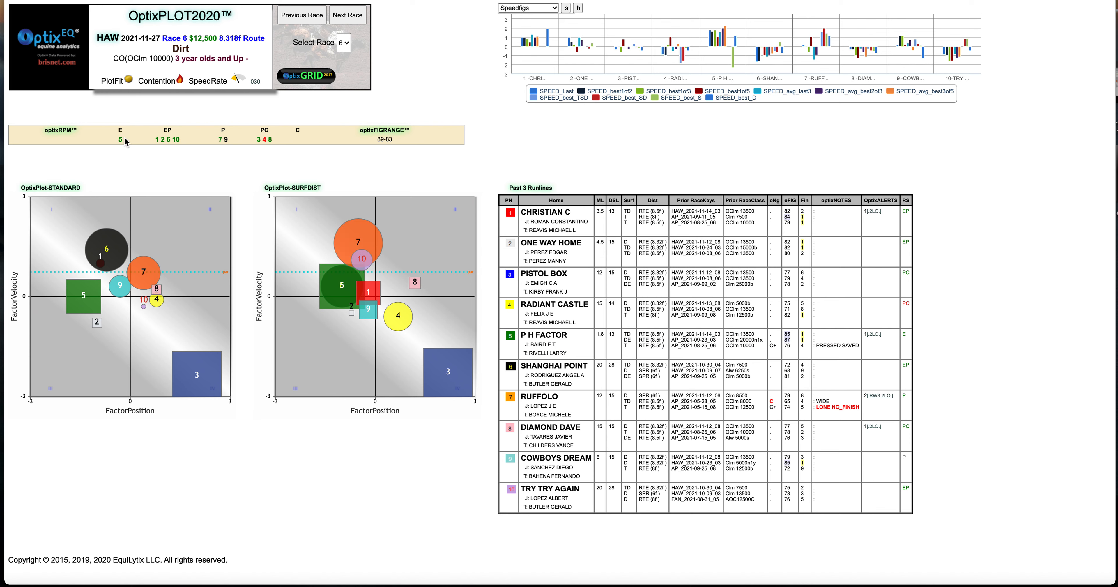
pyautogui.moveTo(142, 155)
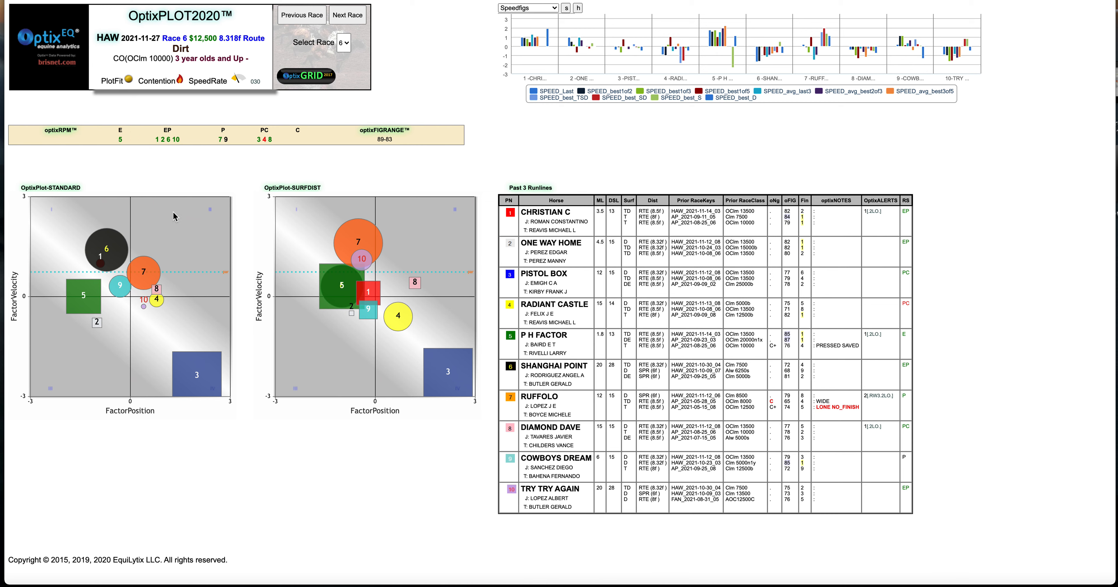
pyautogui.moveTo(84, 298)
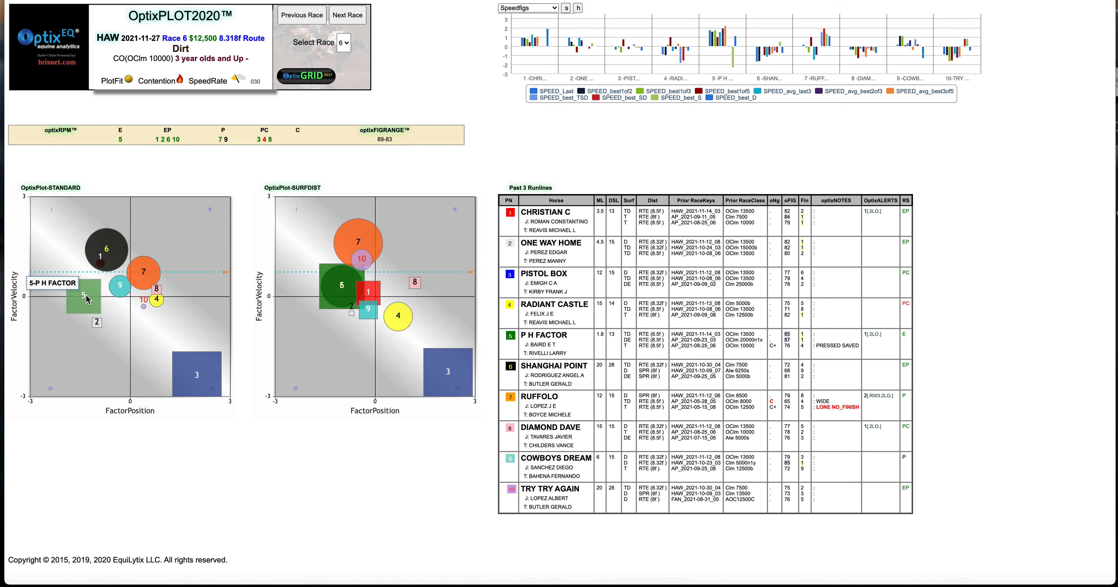
pyautogui.moveTo(87, 298)
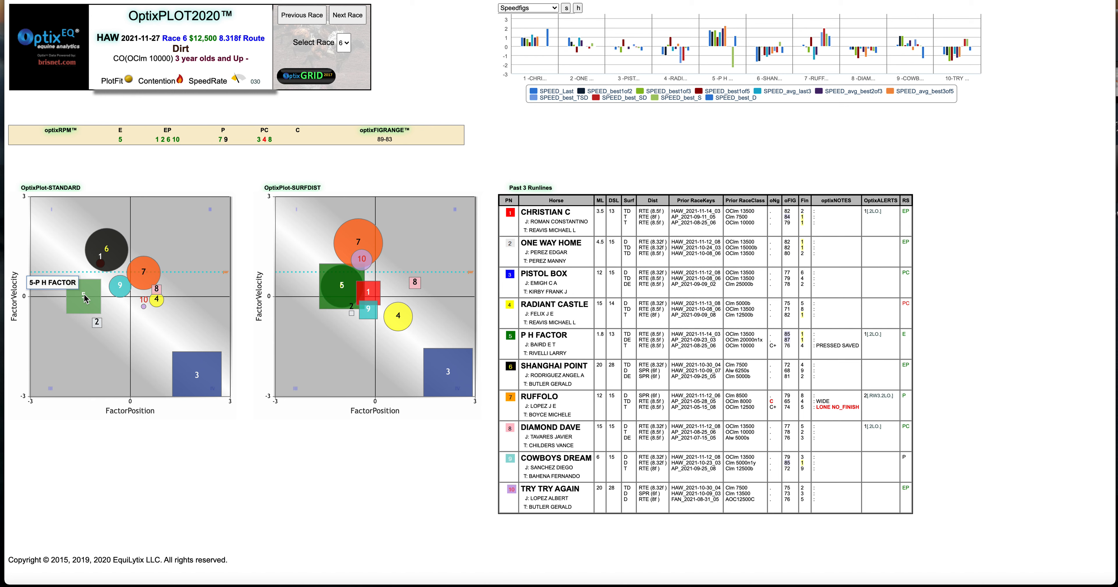
pyautogui.moveTo(84, 298)
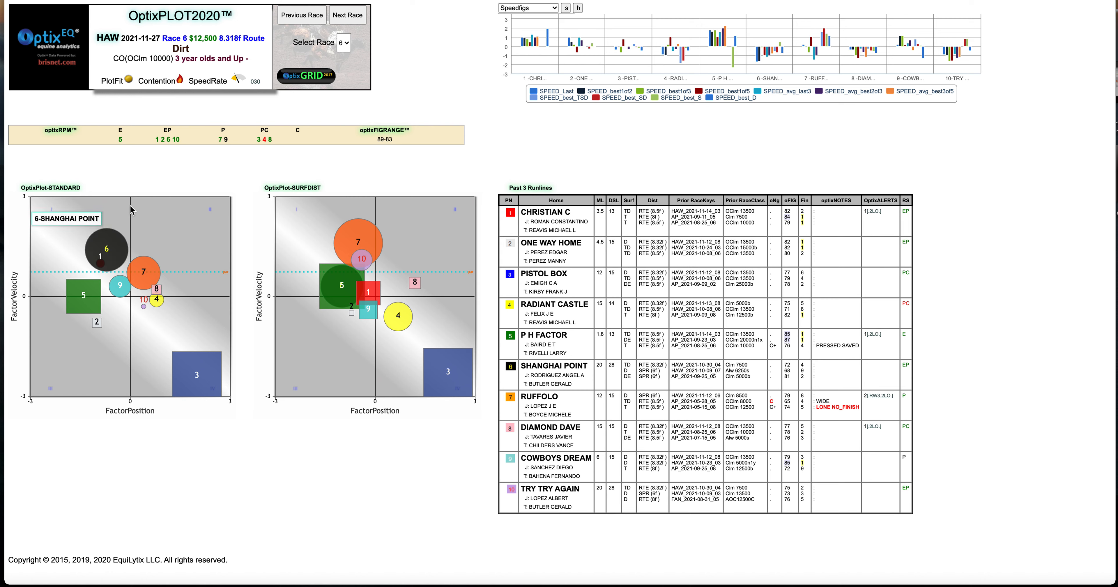
pyautogui.moveTo(155, 210)
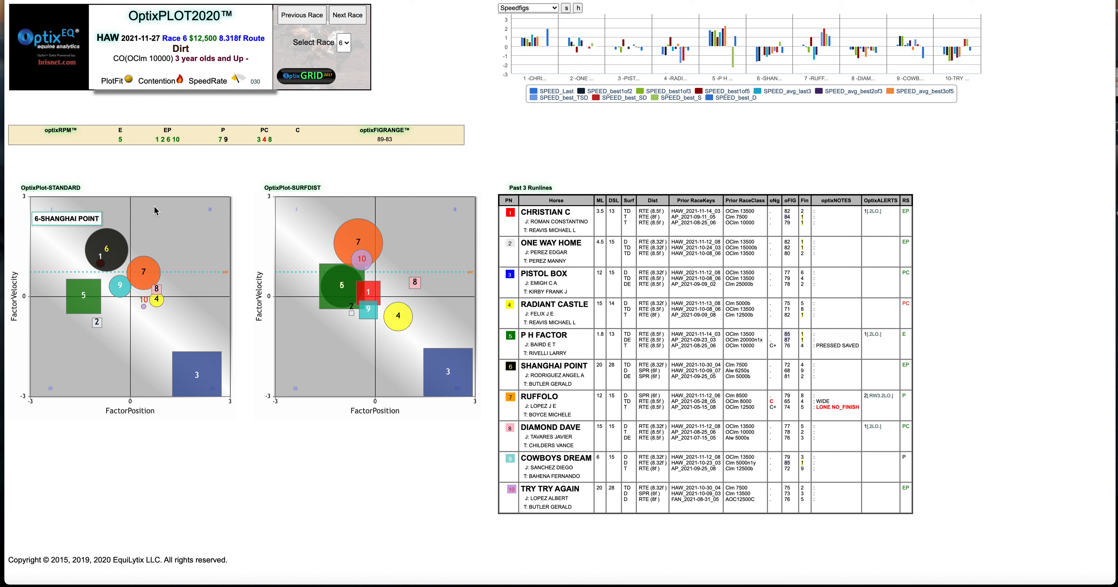
pyautogui.moveTo(176, 215)
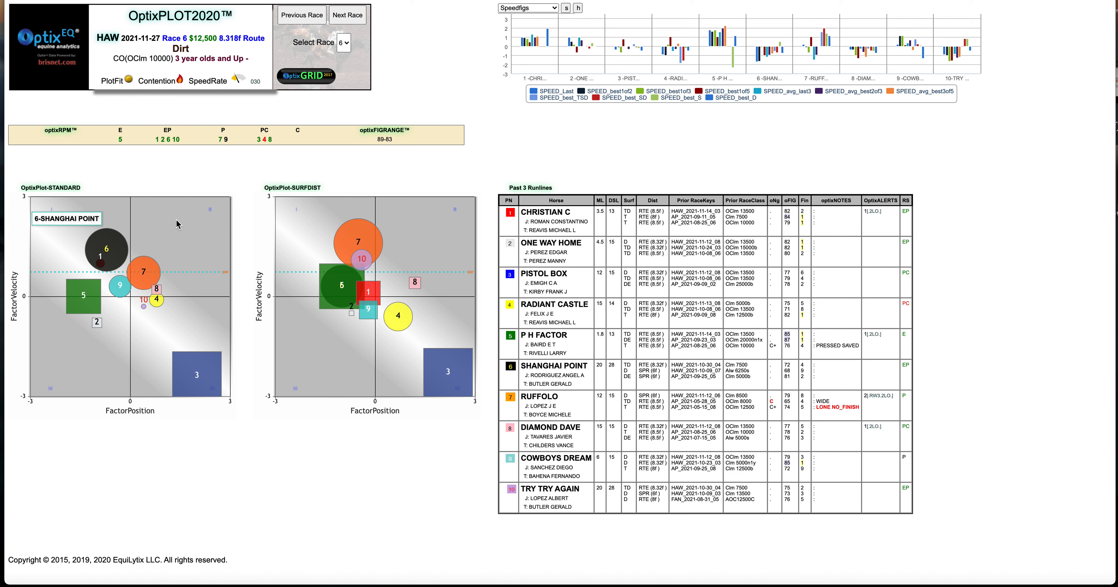
pyautogui.moveTo(190, 153)
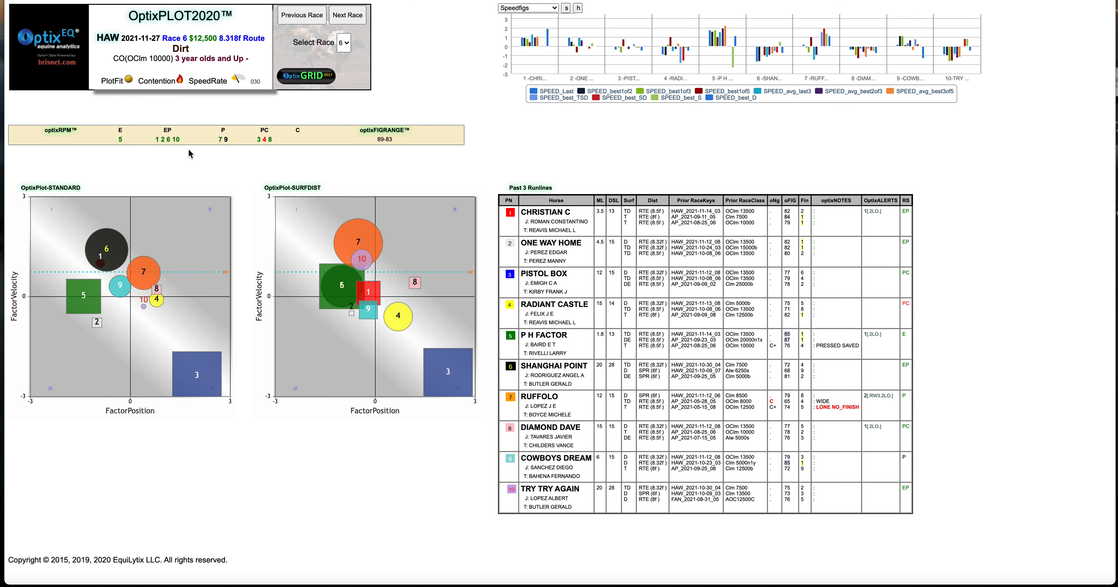
pyautogui.moveTo(175, 197)
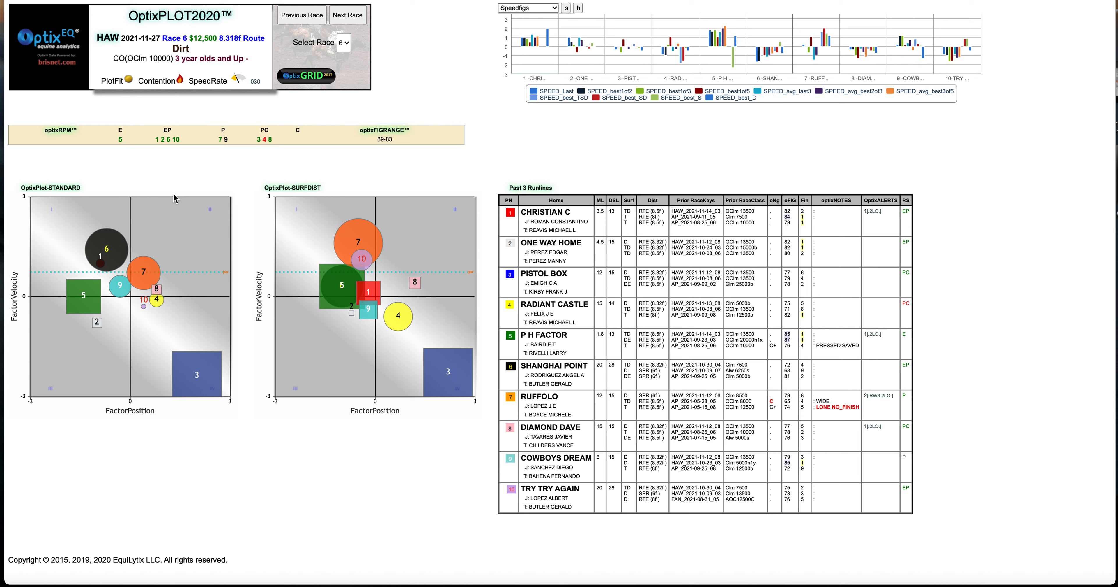
pyautogui.moveTo(214, 145)
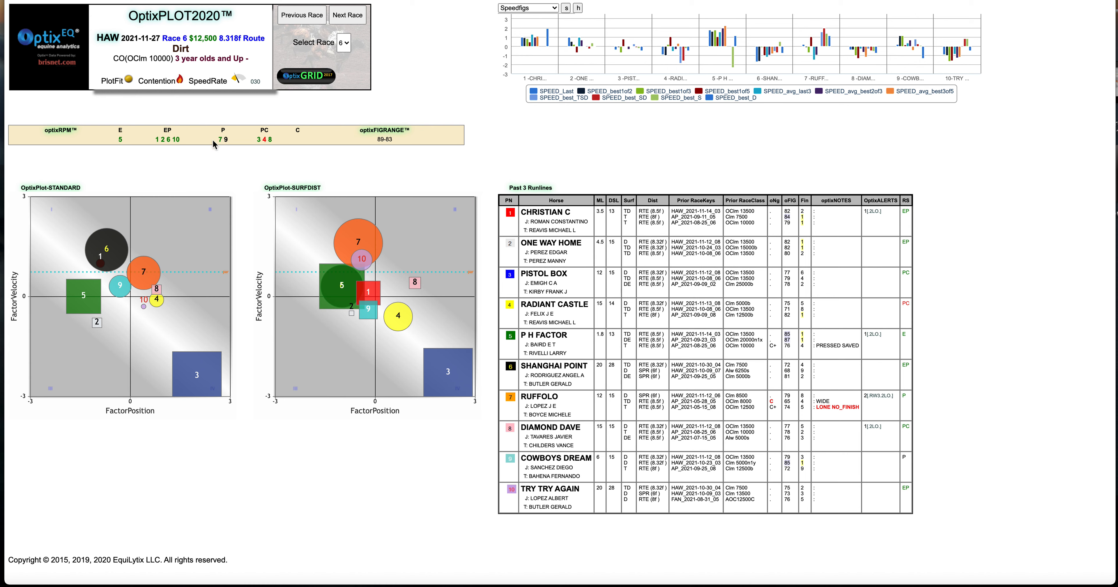
pyautogui.moveTo(340, 288)
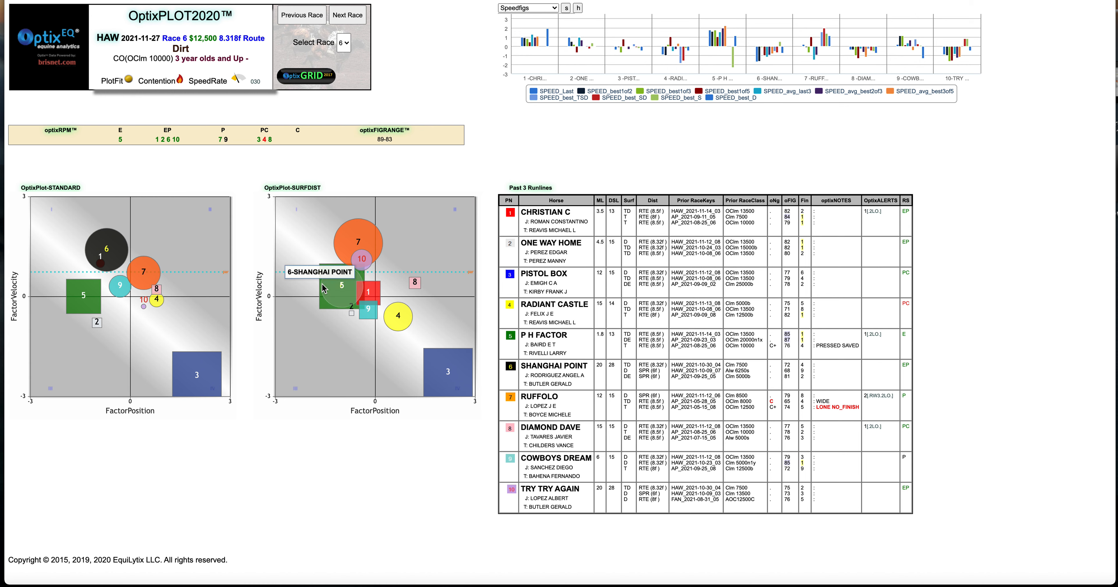
pyautogui.moveTo(370, 314)
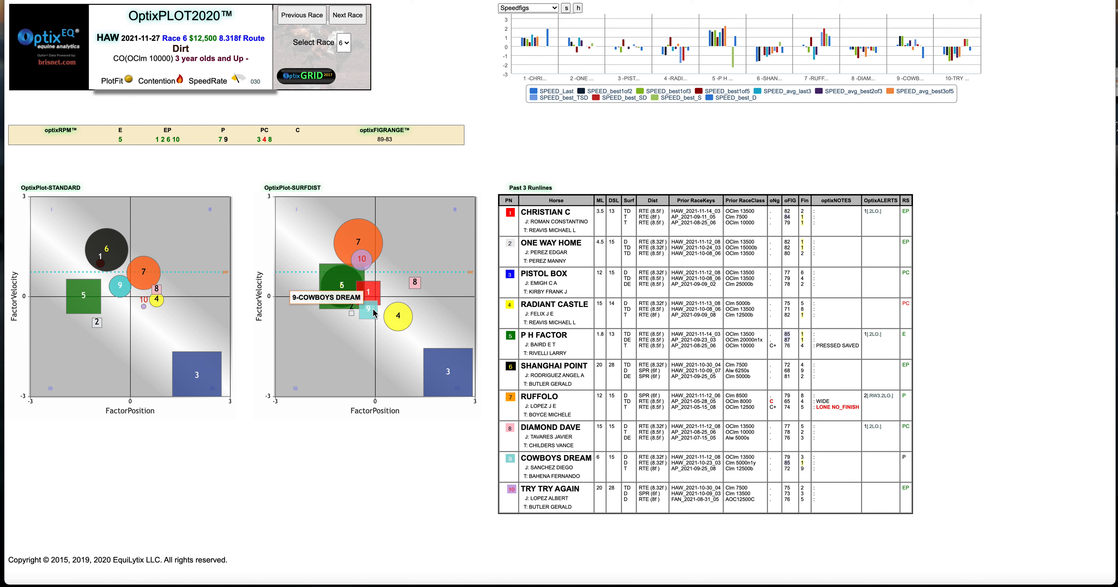
pyautogui.moveTo(368, 309)
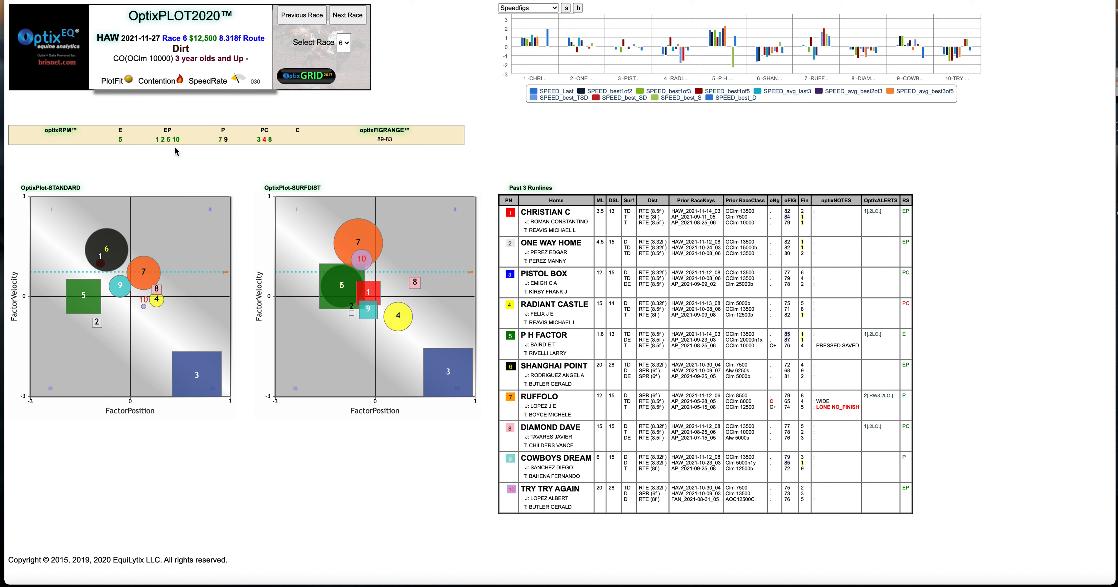
pyautogui.moveTo(204, 157)
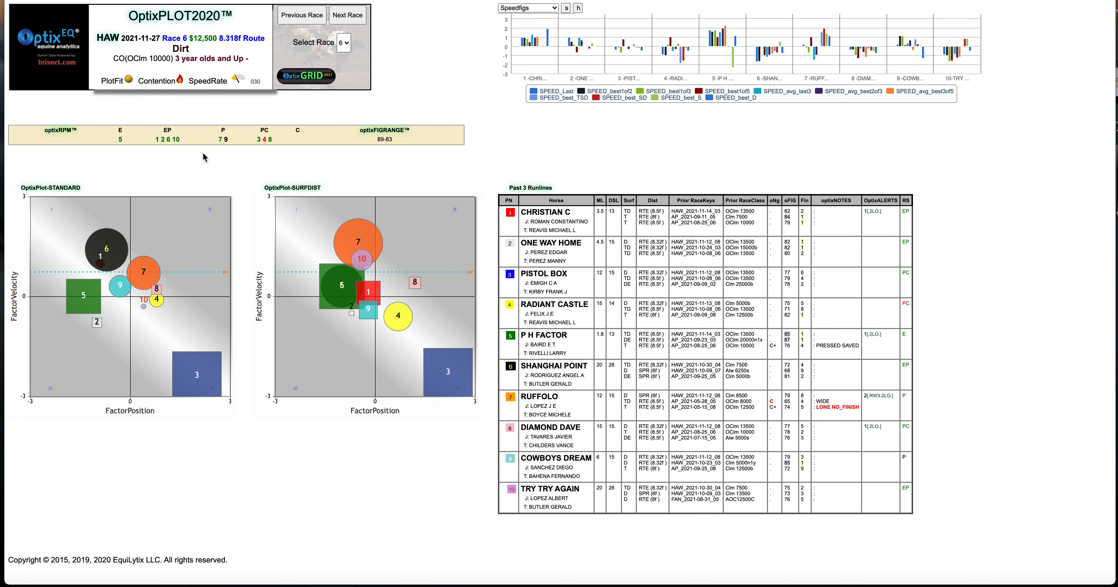
pyautogui.moveTo(350, 220)
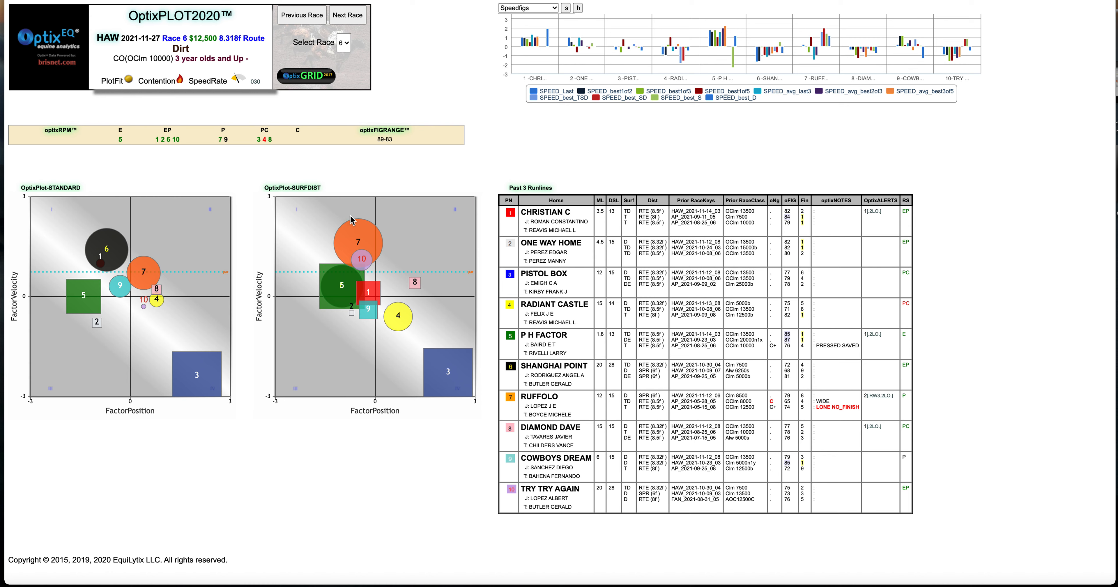
pyautogui.moveTo(340, 212)
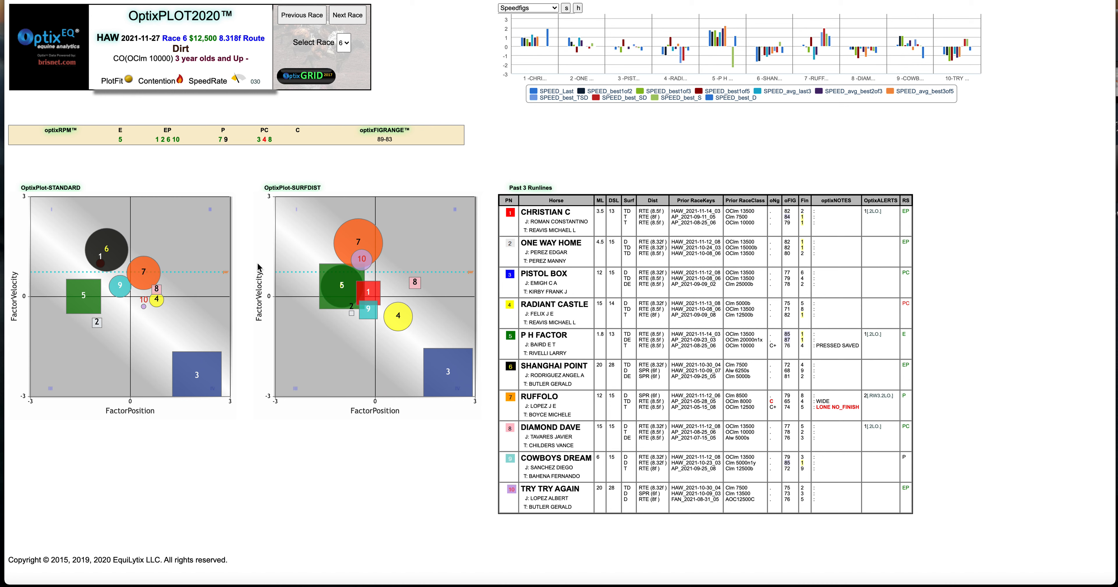
pyautogui.moveTo(333, 285)
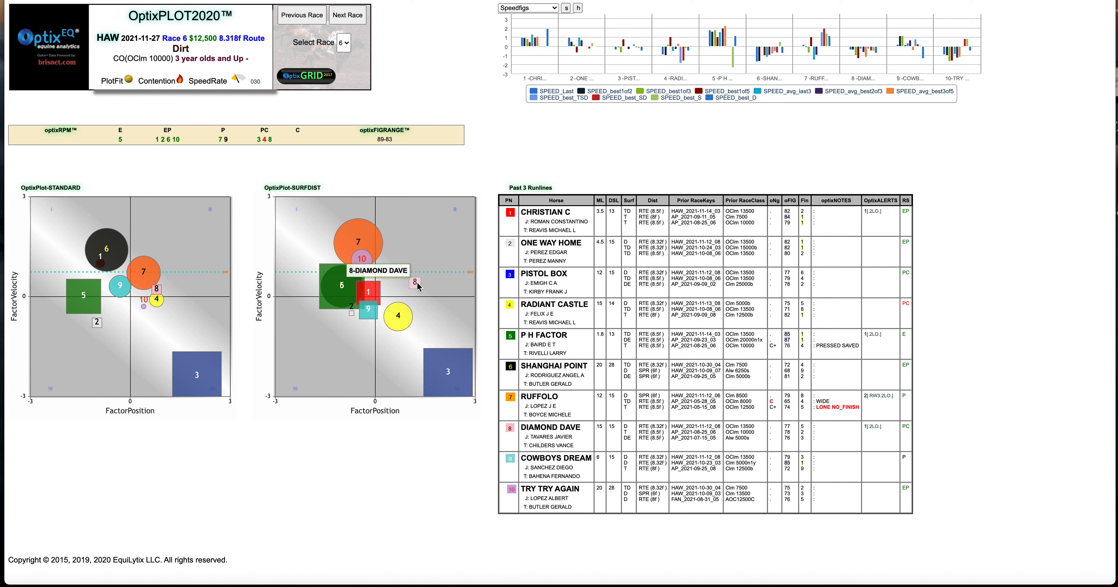
pyautogui.moveTo(510, 98)
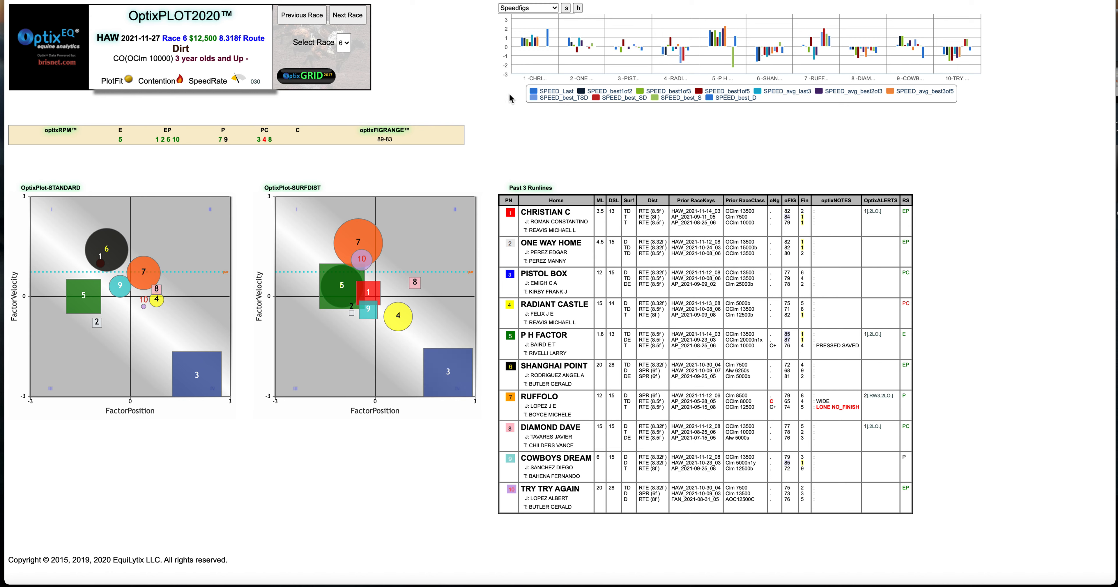
# Step: Switch the top bar chart to QuadPct win, exacta and trifecta percentages for the Race 6 field
pyautogui.click(527, 7)
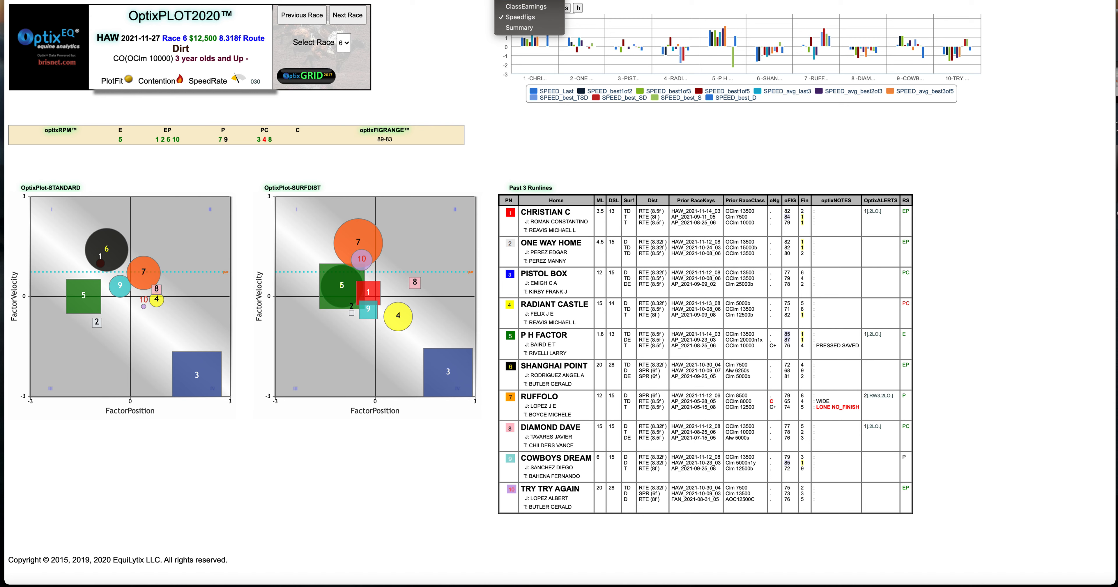
pyautogui.click(526, 7)
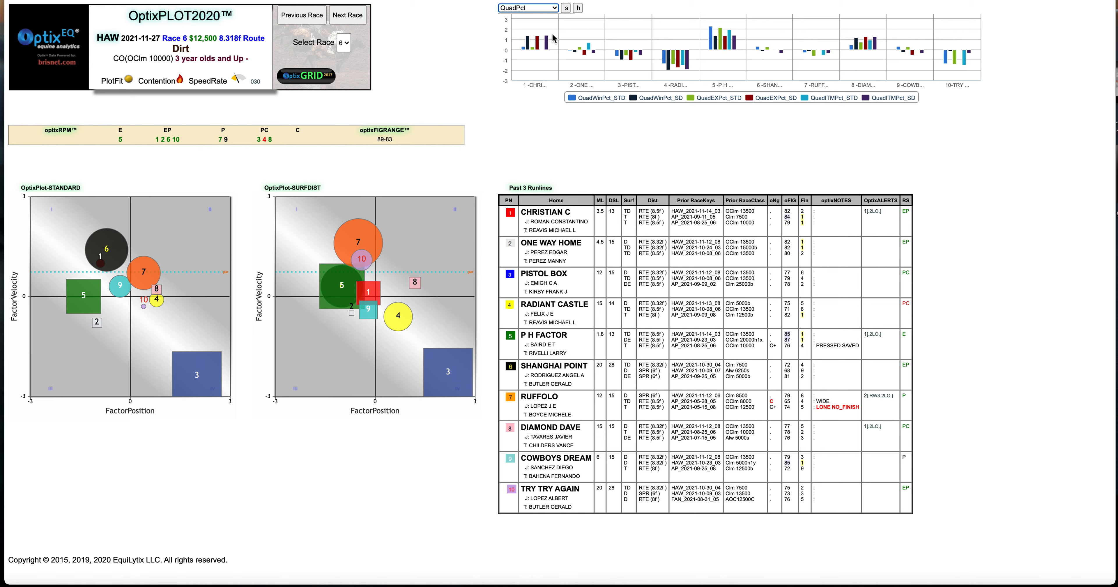
pyautogui.moveTo(599, 41)
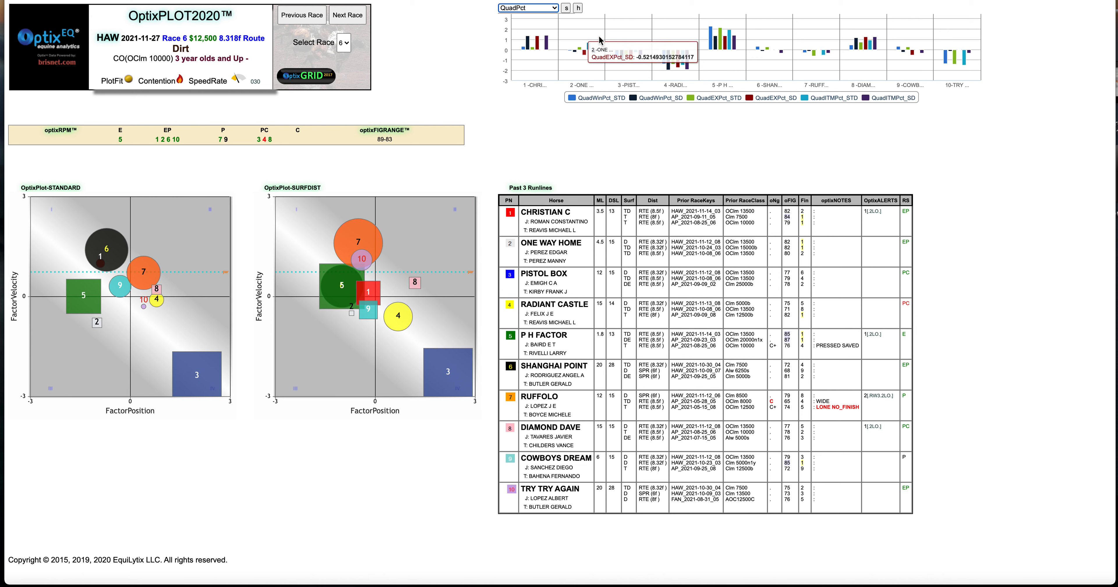
pyautogui.moveTo(670, 67)
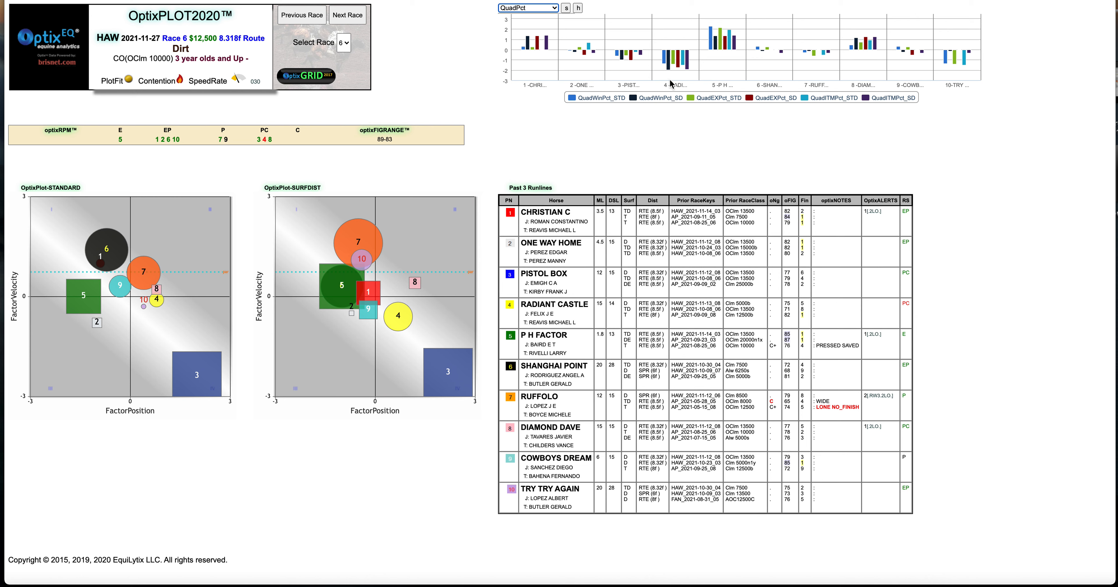
pyautogui.moveTo(733, 60)
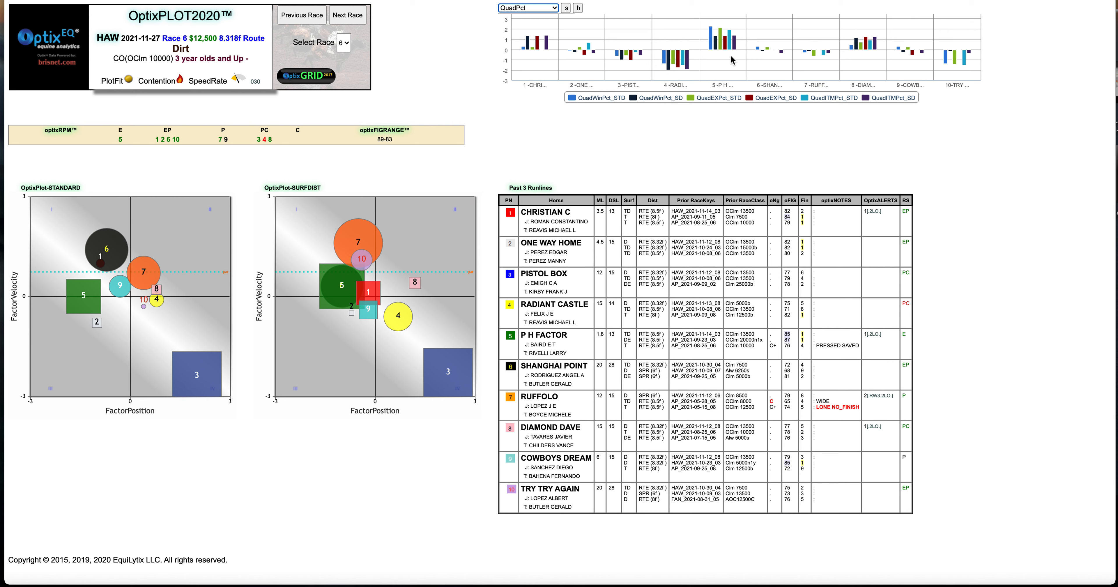
pyautogui.moveTo(713, 39)
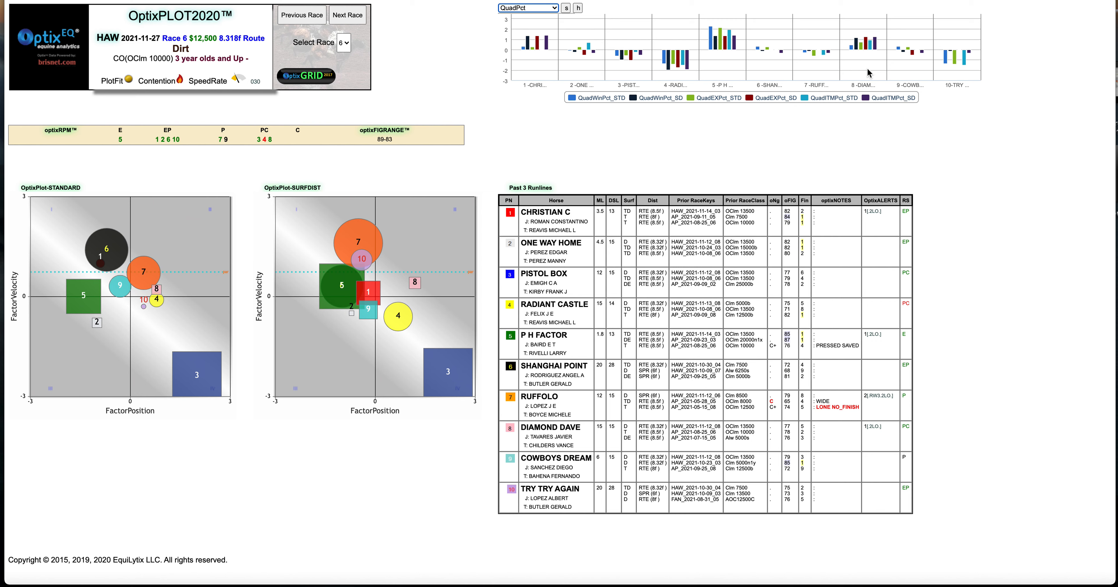
pyautogui.moveTo(894, 63)
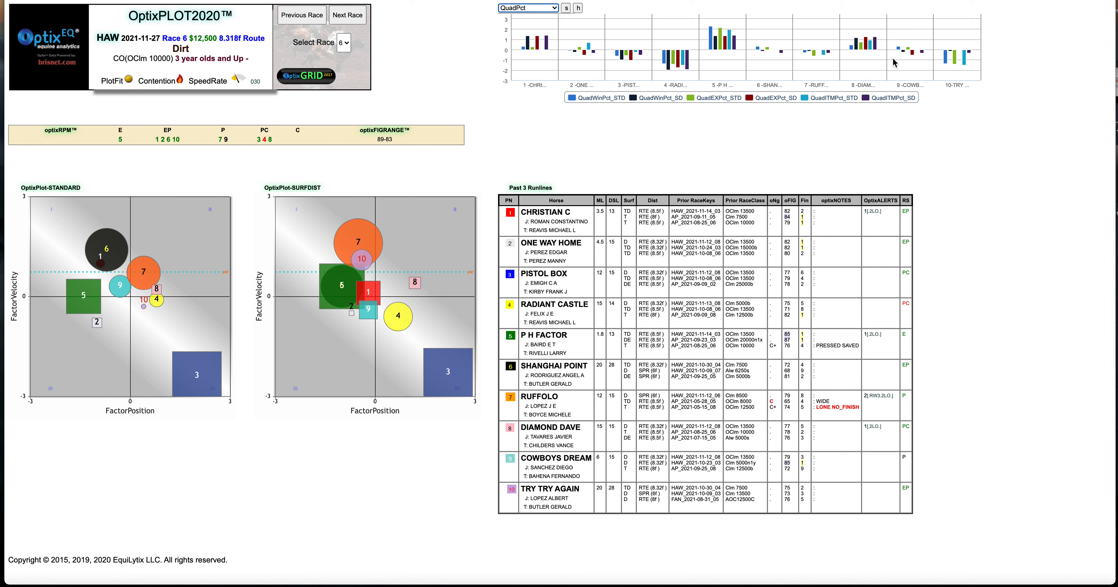
pyautogui.moveTo(702, 63)
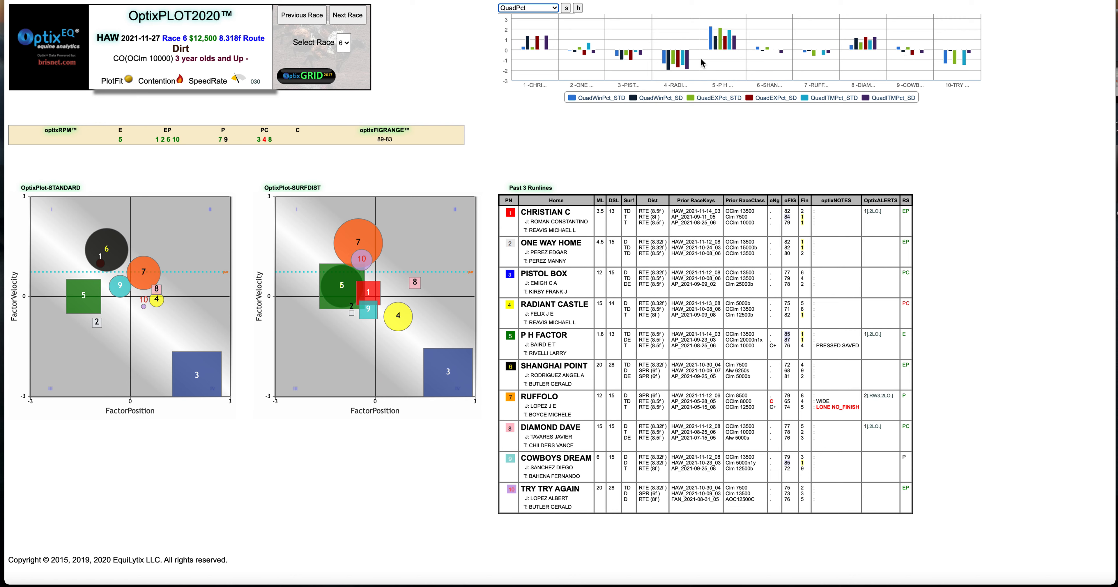
pyautogui.moveTo(690, 113)
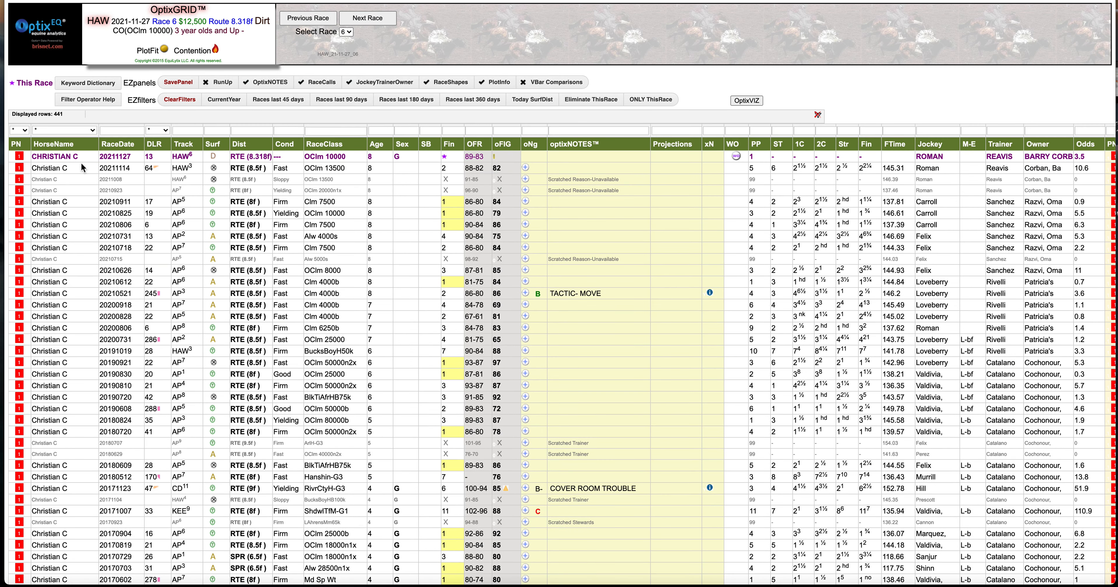
# Step: Filter the grid by program number 5 to list P H Factor's 34 past-performance rows
pyautogui.click(19, 129)
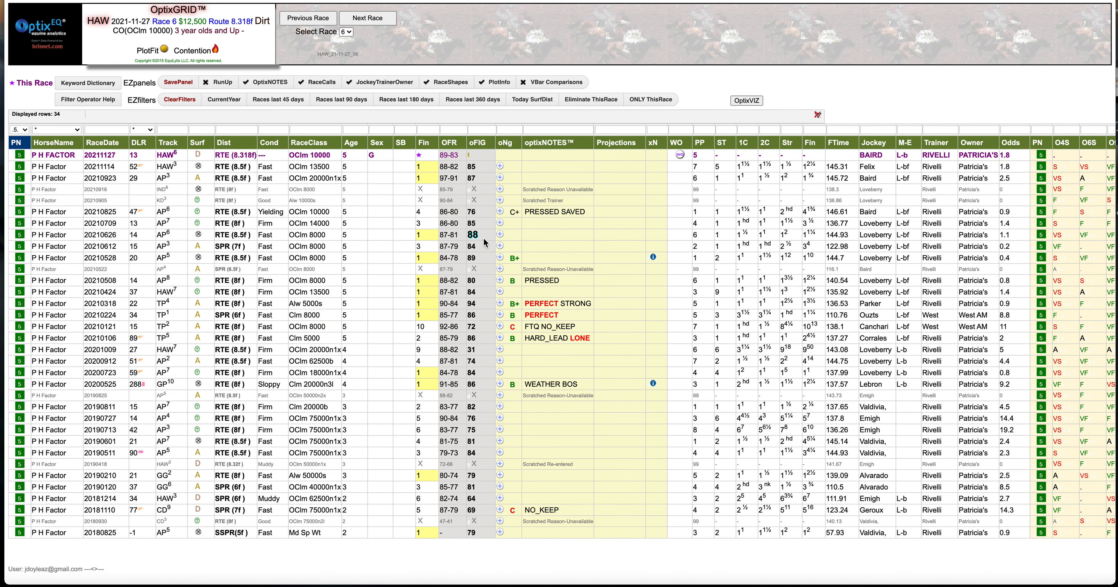
pyautogui.moveTo(506, 242)
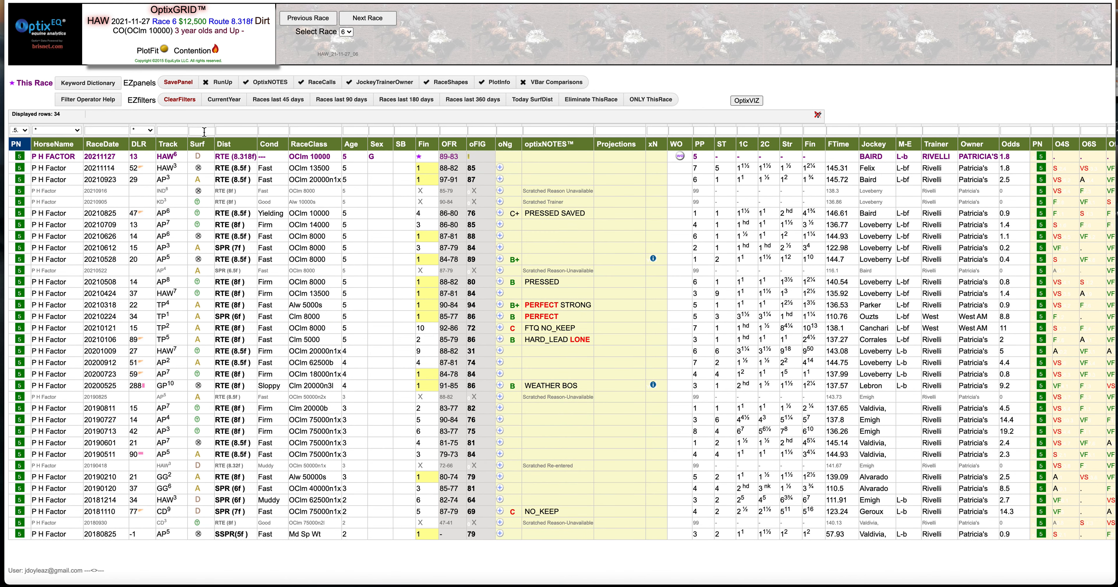
pyautogui.moveTo(205, 131)
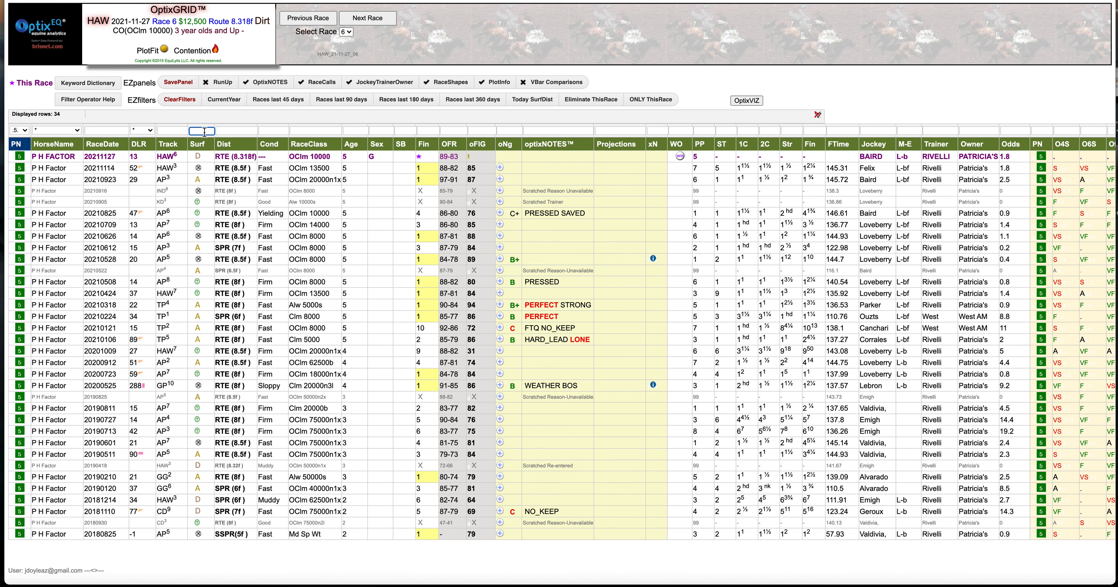
# Step: Filter P H Factor's races by surface, leaving the 7 rows matching today's dirt race
pyautogui.write('c')
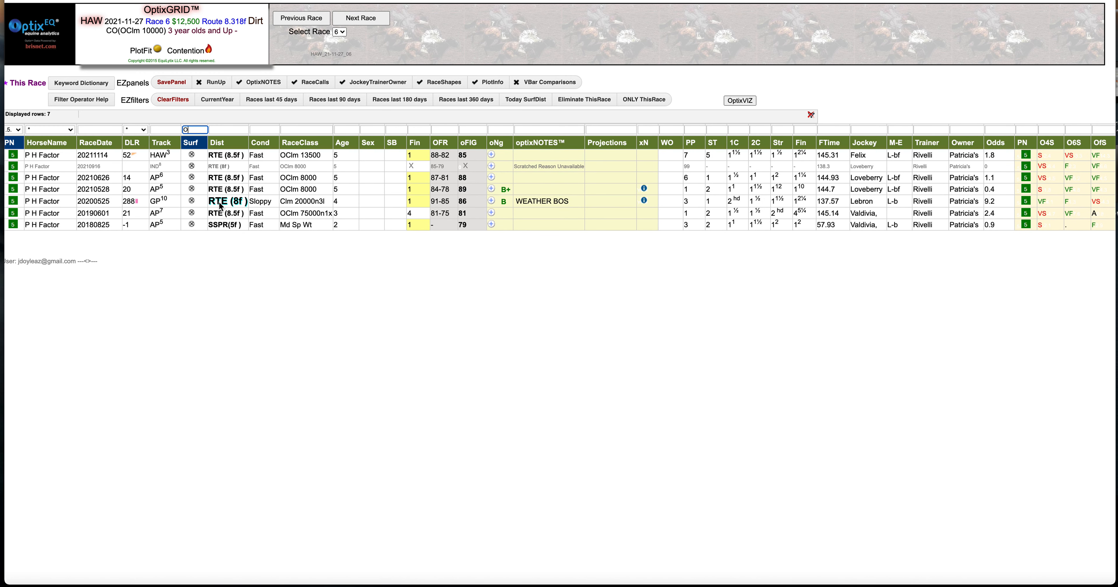
pyautogui.moveTo(236, 211)
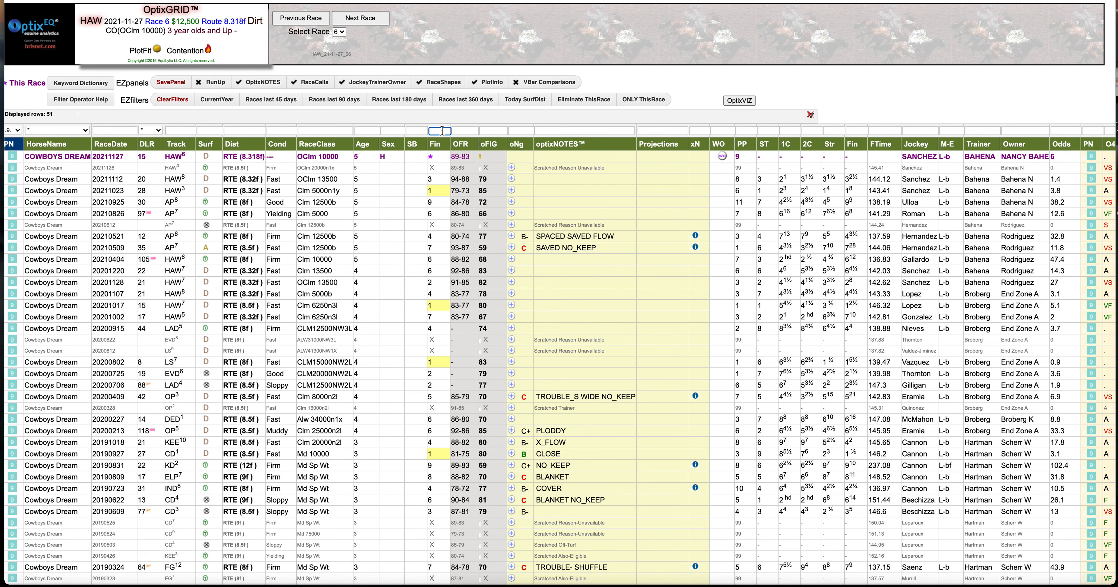
# Step: Filter Cowboys Dream's Fin column to first or second place finishes, leaving 8 rows
pyautogui.write('>0 &')
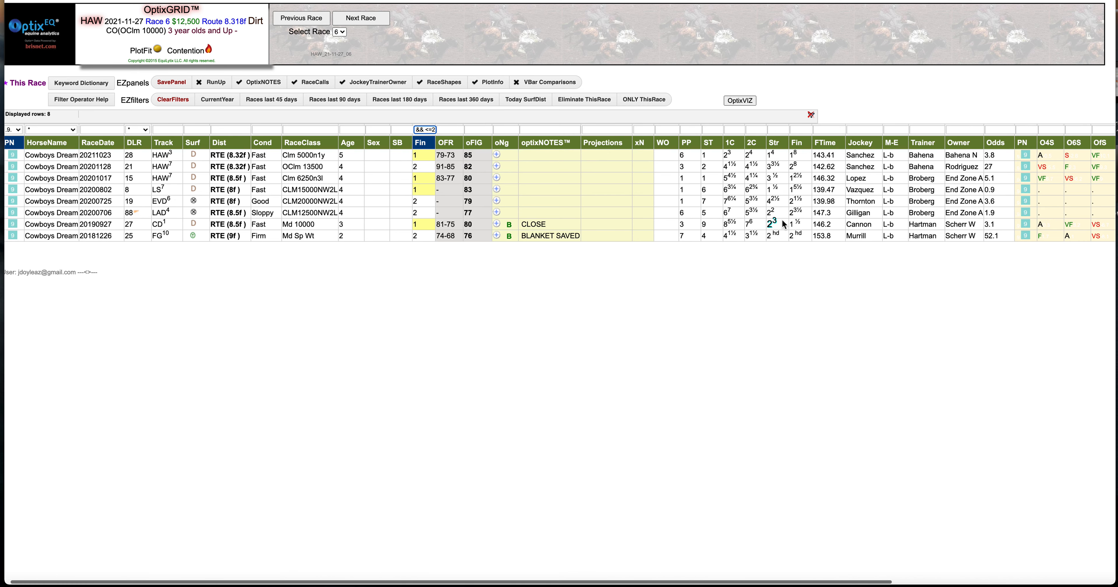
pyautogui.moveTo(638, 214)
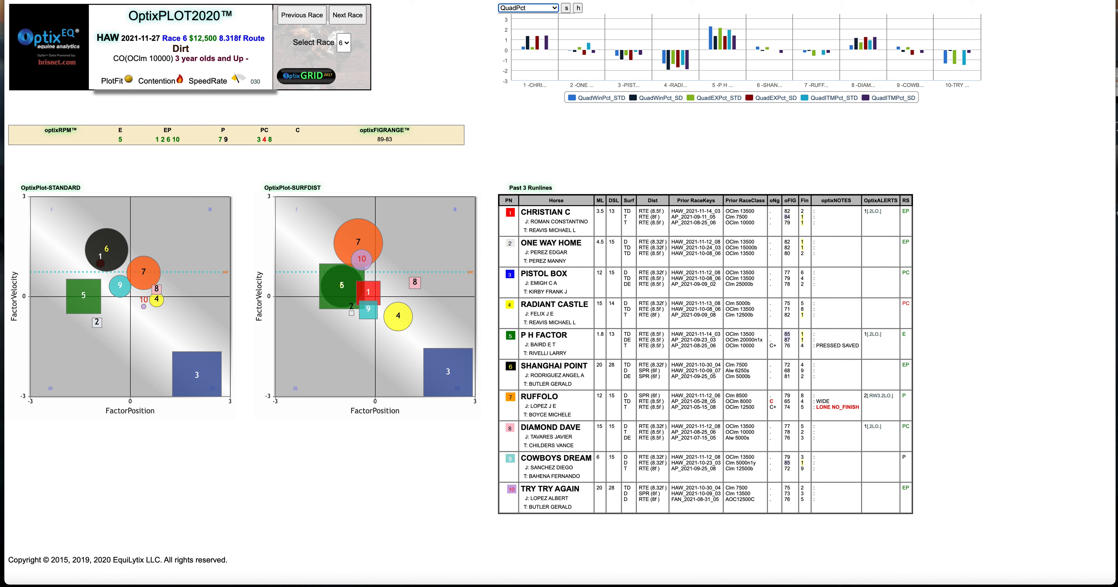
pyautogui.moveTo(669, 49)
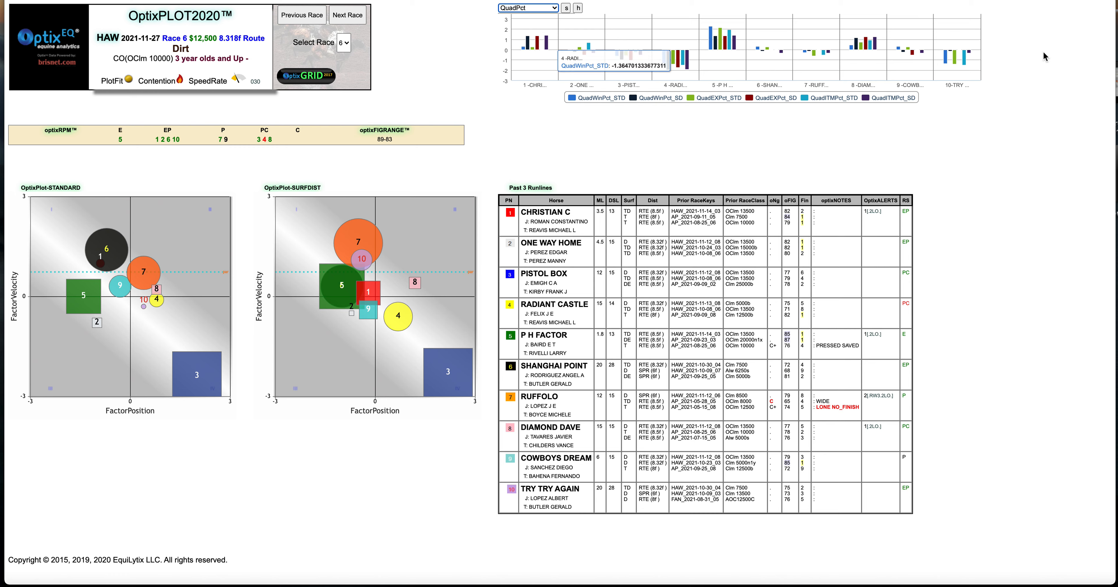